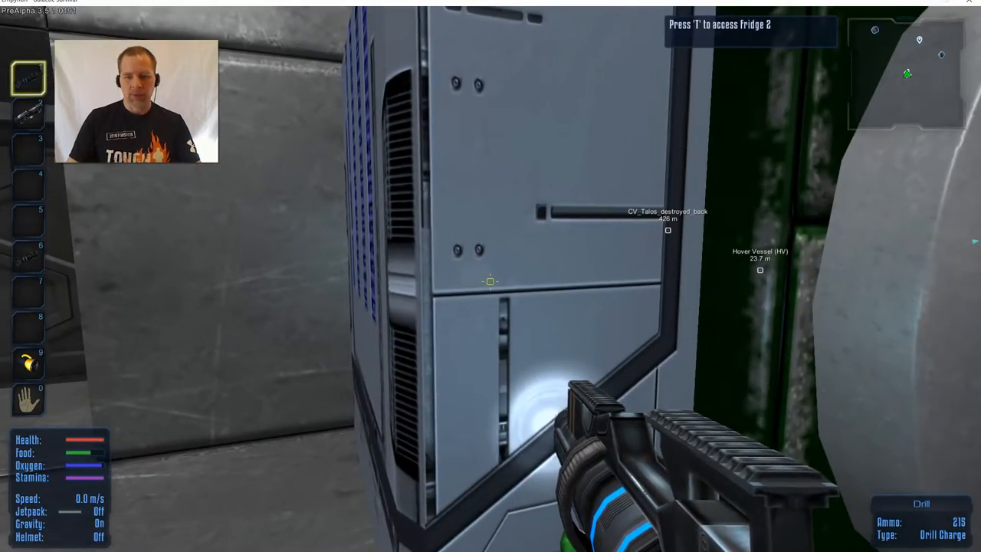
Walk from the fridges to the Advanced Constructor until its use prompt appears
{"action": "key", "text": "t"}
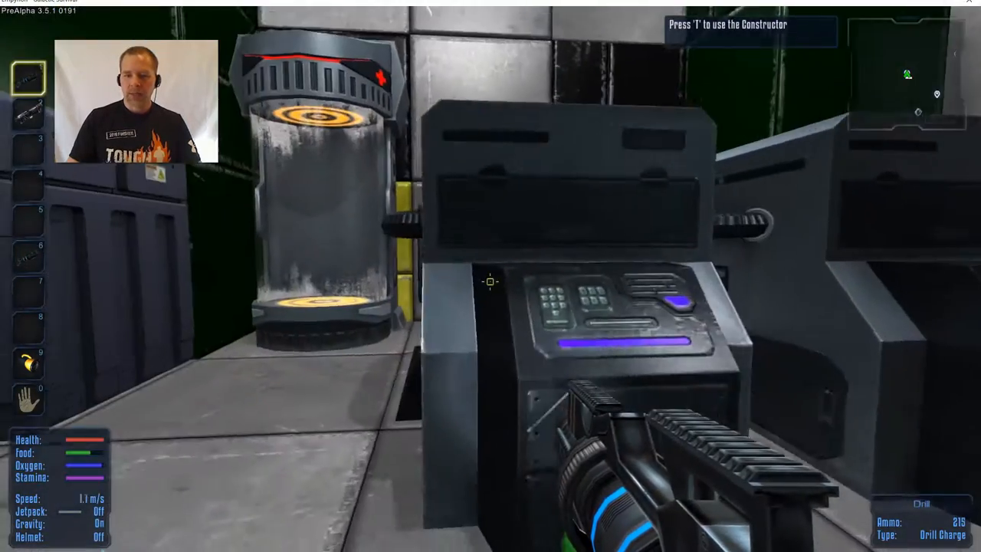
Build a Core in the Advanced Constructor and move it into the backpack
{"action": "key", "text": "t"}
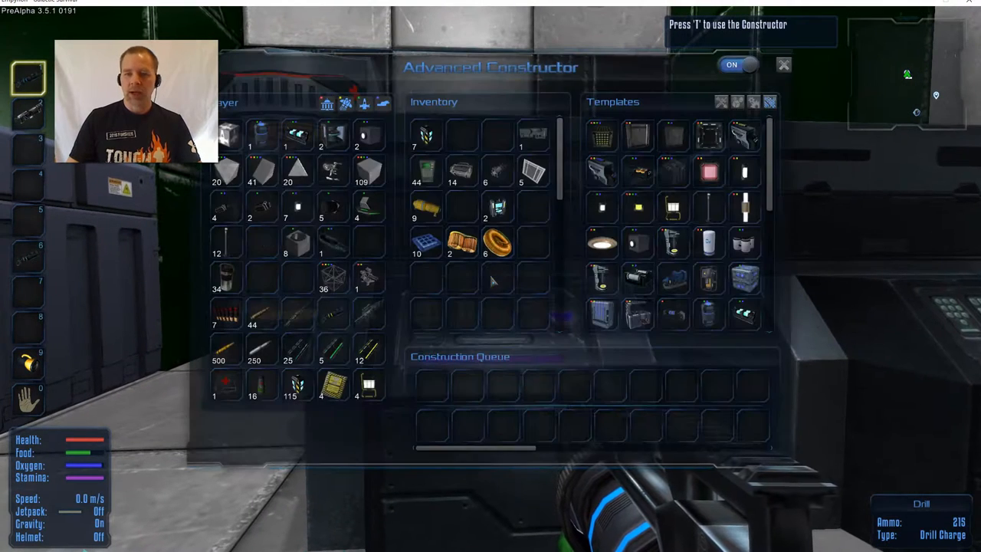
{"action": "mouse_move", "coordinate": [619, 349]}
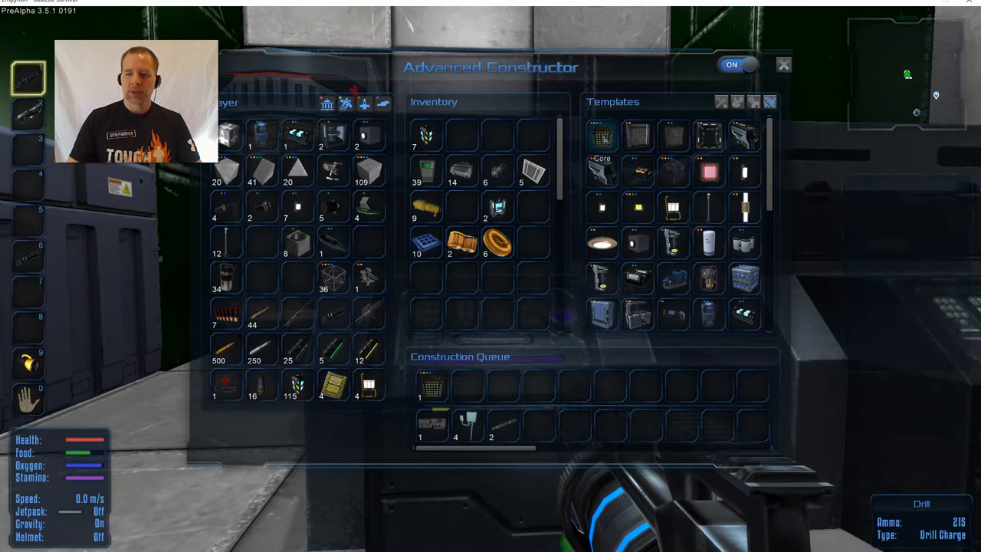
{"action": "left_click", "coordinate": [430, 425]}
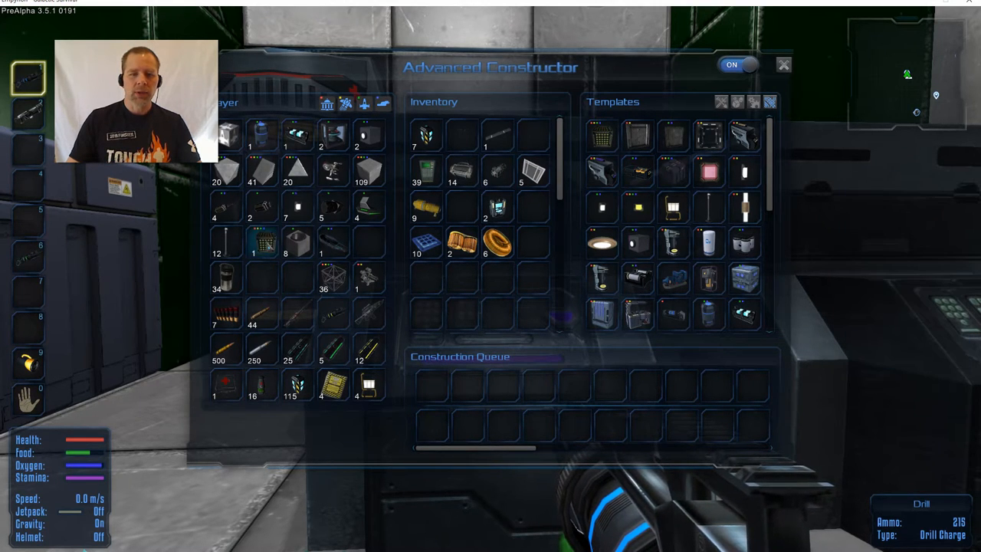
{"action": "mouse_move", "coordinate": [364, 207]}
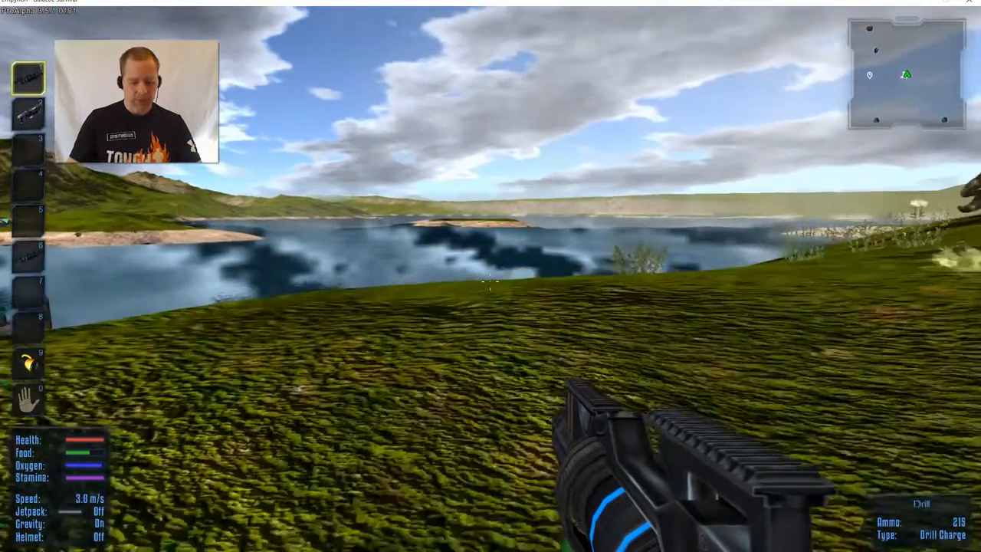
Place two parallel lines of grey hull blocks on the grass
{"action": "key", "text": "i"}
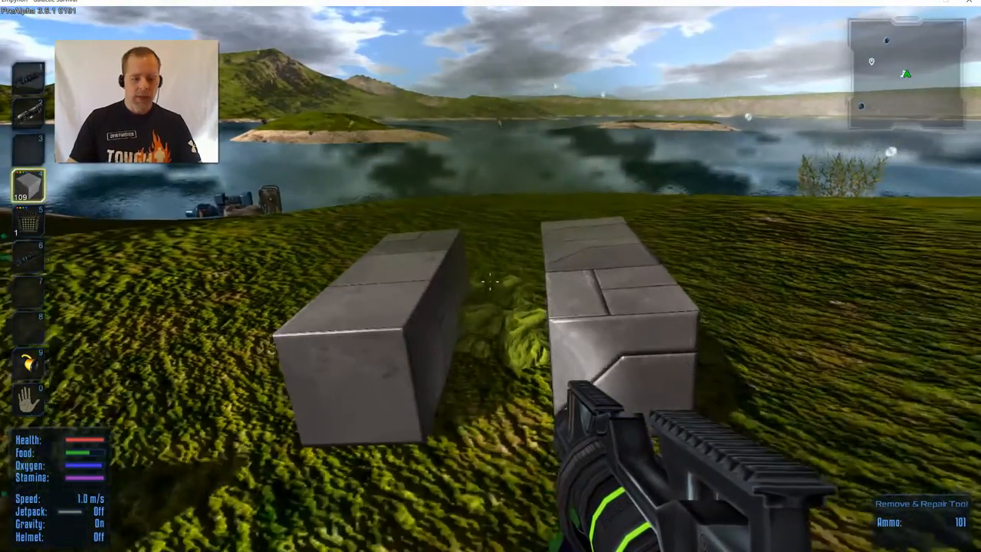
Place the core and attach the dark cockpit beside the grey hull blocks
{"action": "key", "text": "i"}
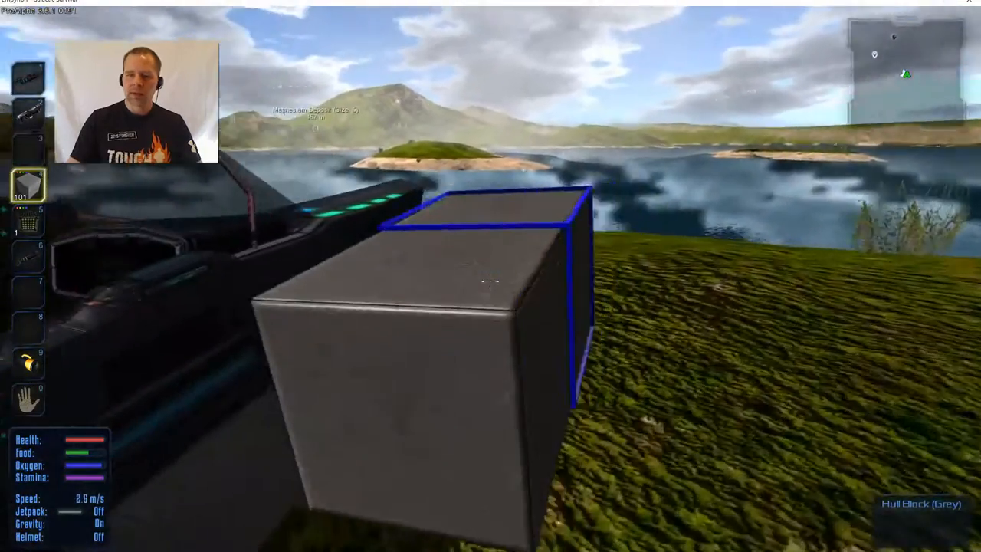
Add grey hull blocks to fill a flat deck around the cockpit
{"action": "left_click", "coordinate": [491, 281]}
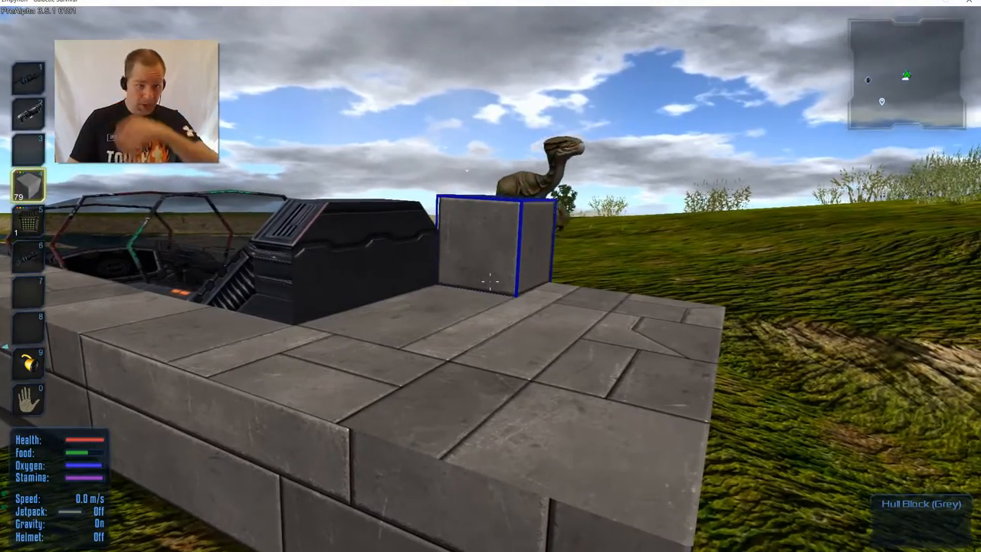
{"action": "mouse_move", "coordinate": [490, 276]}
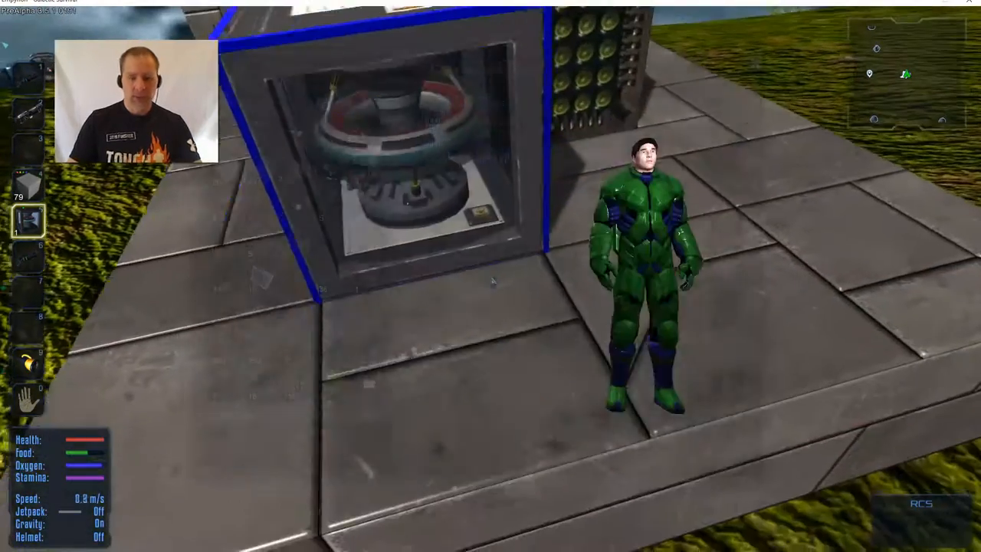
Place a fuel tank on the hull behind the engine block
{"action": "key", "text": "tab"}
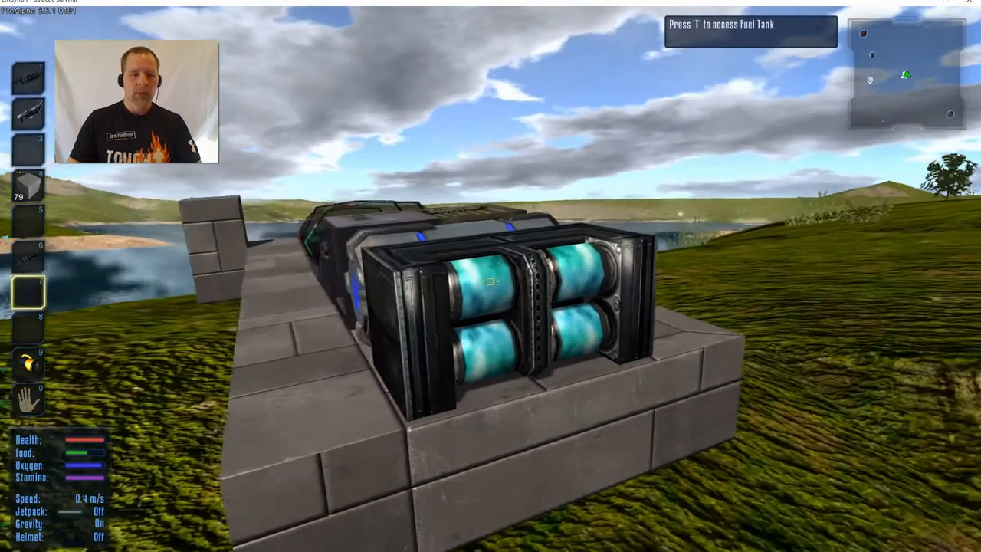
Cover the fuel tank and ship sides with grey hull slopes, inverted blocks and corners
{"action": "key", "text": "i"}
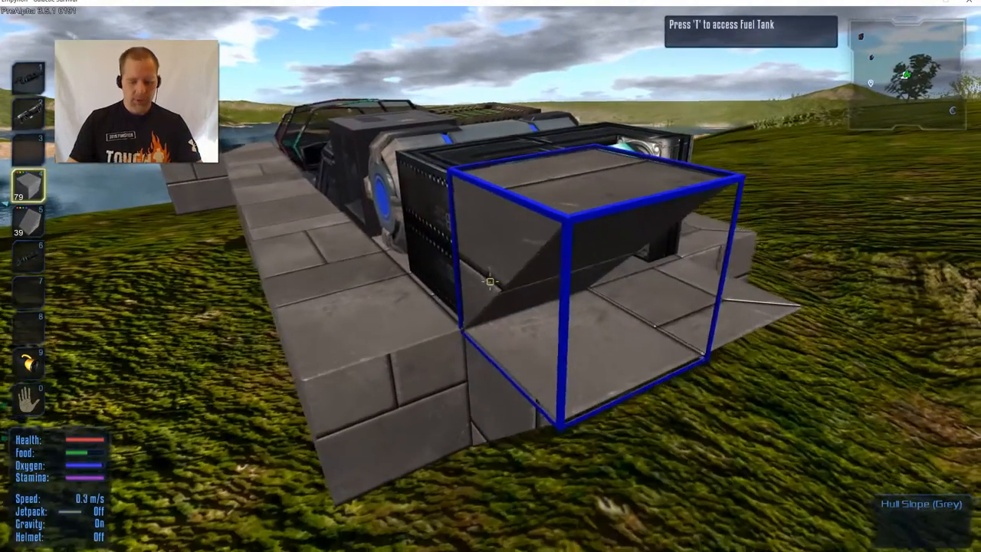
{"action": "key", "text": "i"}
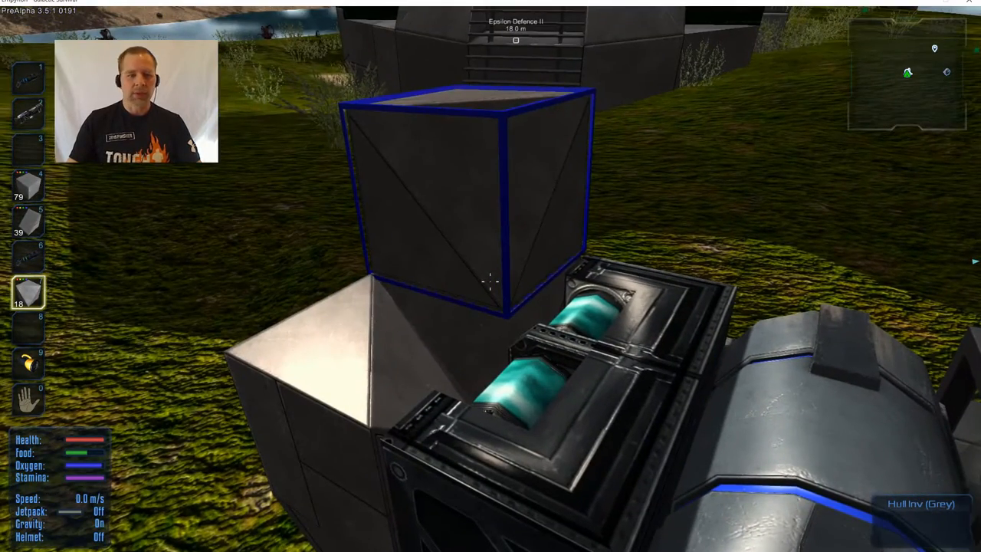
{"action": "key", "text": "i"}
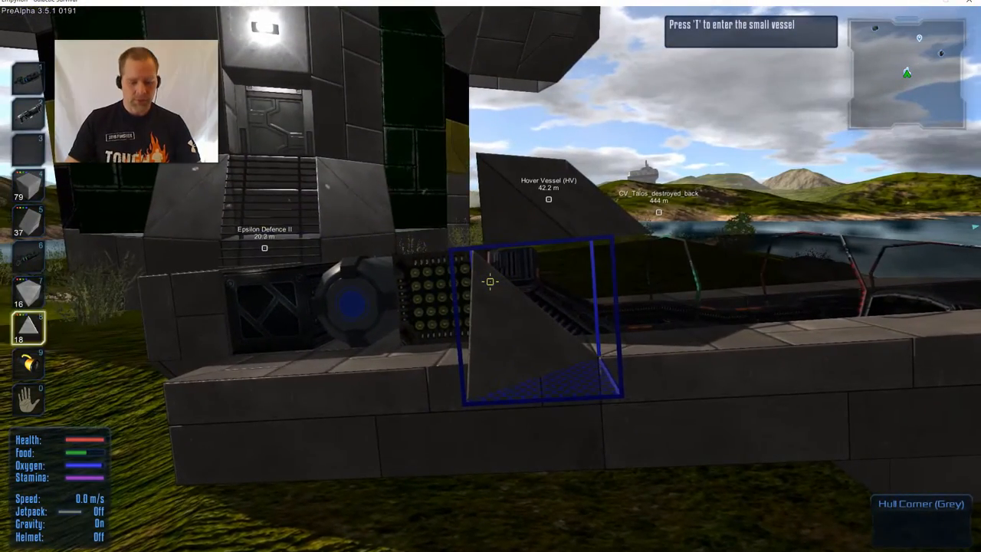
Place Hull Inv (Grey) blocks along the ship's front beside the weapon box
{"action": "key", "text": "i"}
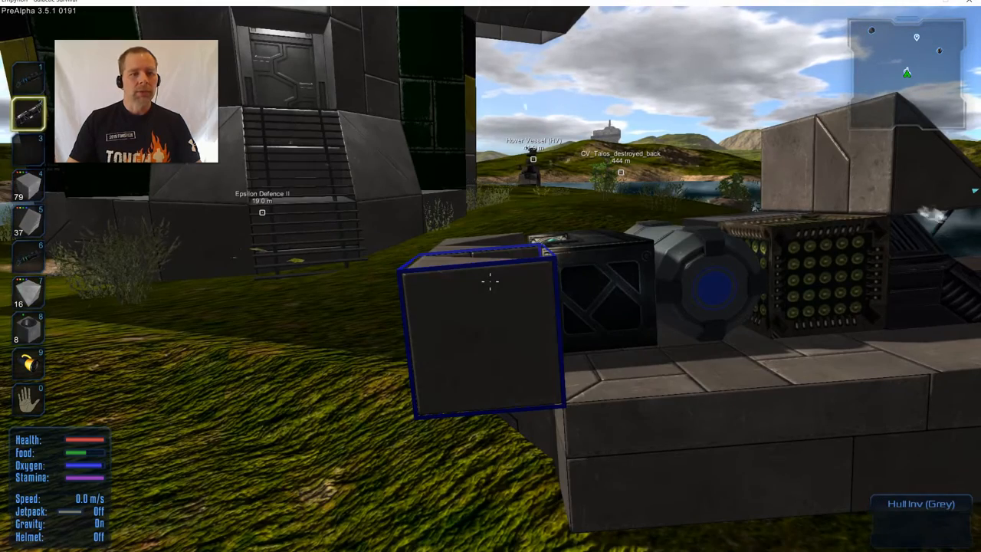
{"action": "key", "text": "i"}
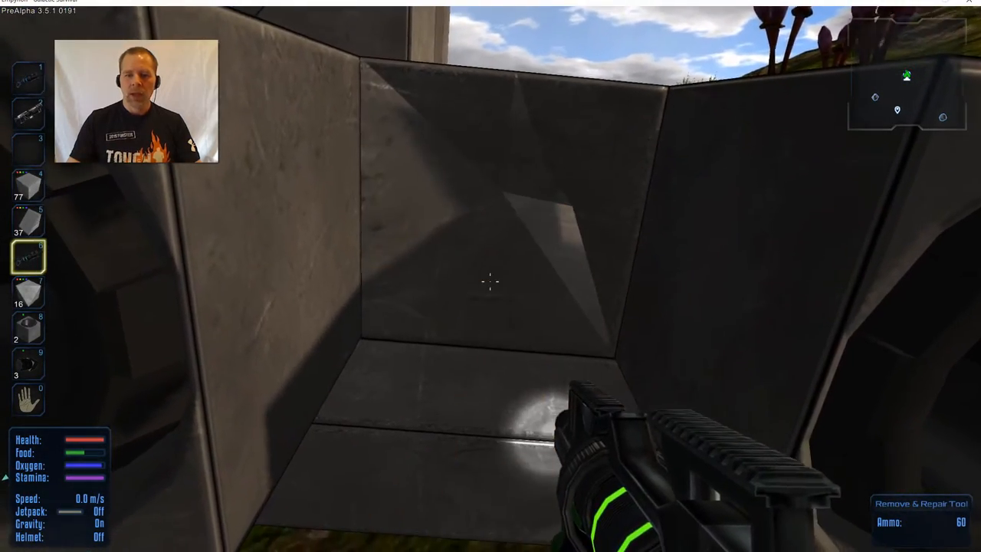
Break the unwanted hull block and fit a Thruster Normal between the rear thrusters
{"action": "left_click", "coordinate": [490, 282]}
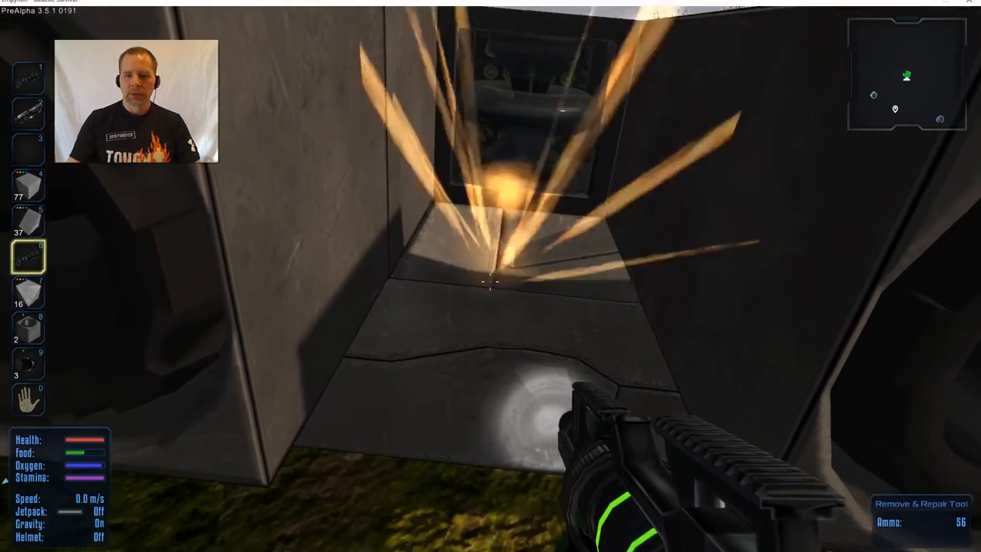
{"action": "left_click", "coordinate": [491, 282]}
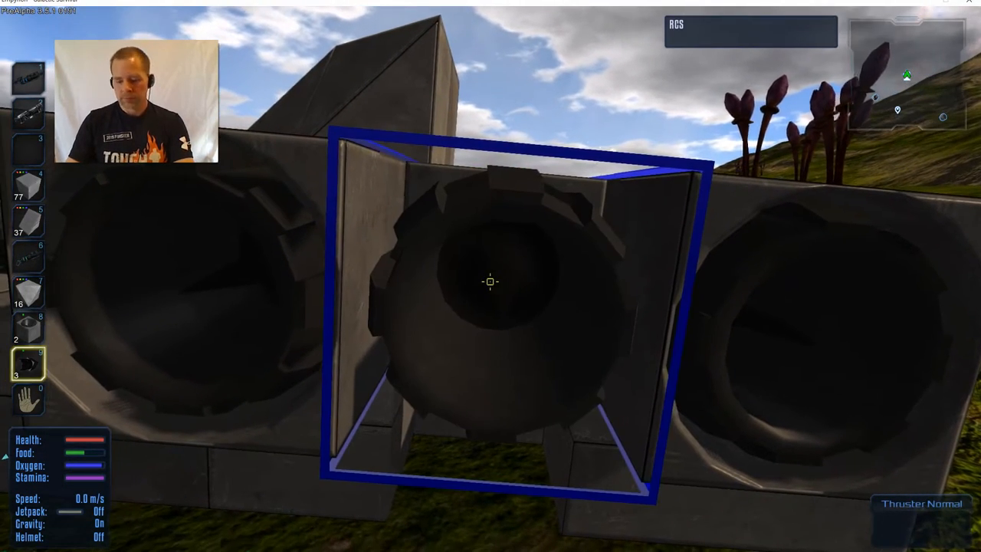
{"action": "left_click", "coordinate": [490, 281]}
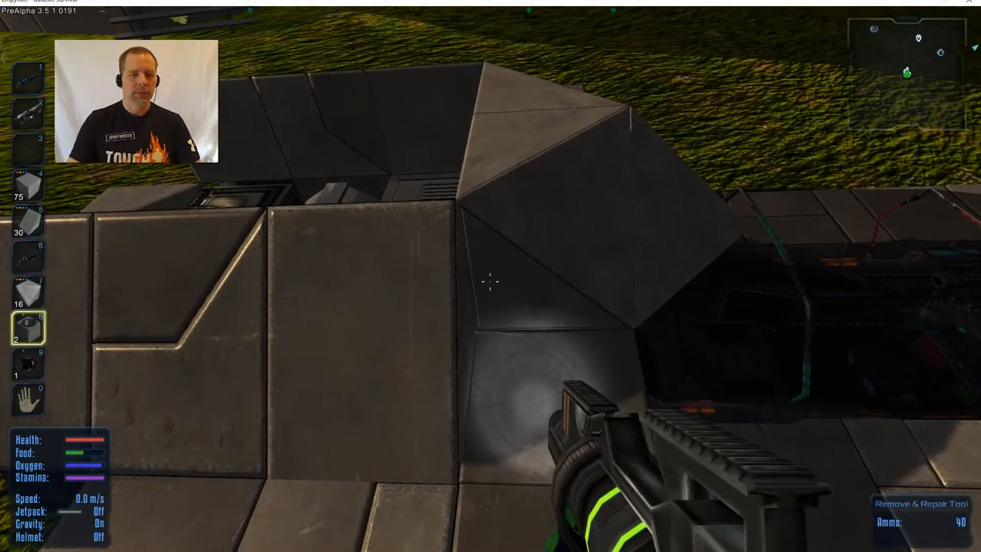
Stack grey hull blocks on the column flanking the rear thruster housing
{"action": "key", "text": "i"}
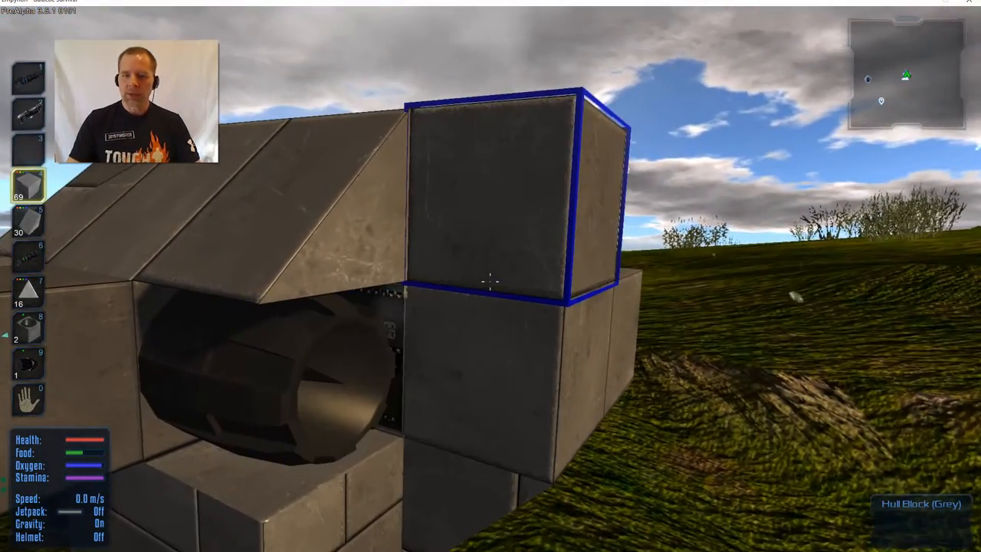
Check the ship's empty fuel tank inventory, then close it
{"action": "key", "text": "t"}
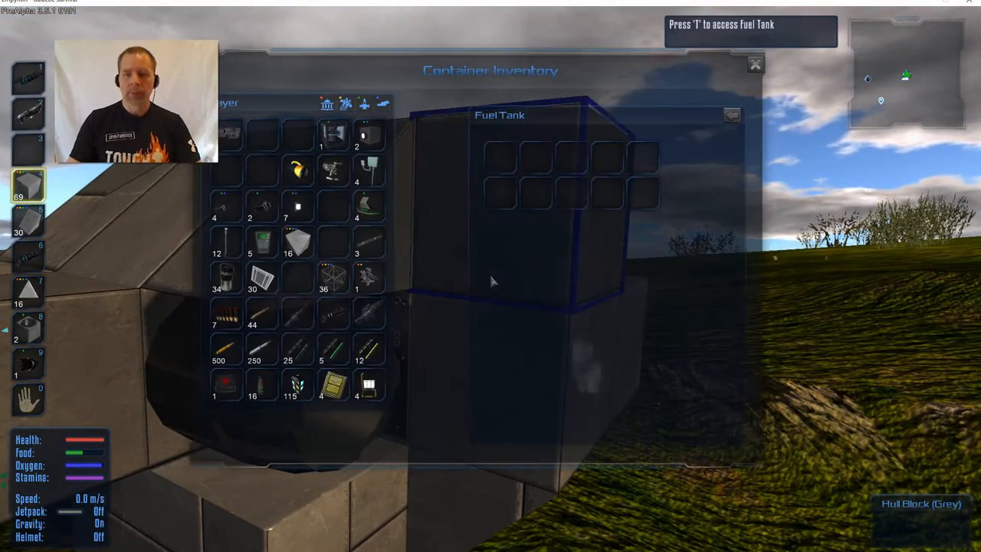
{"action": "left_click", "coordinate": [755, 63]}
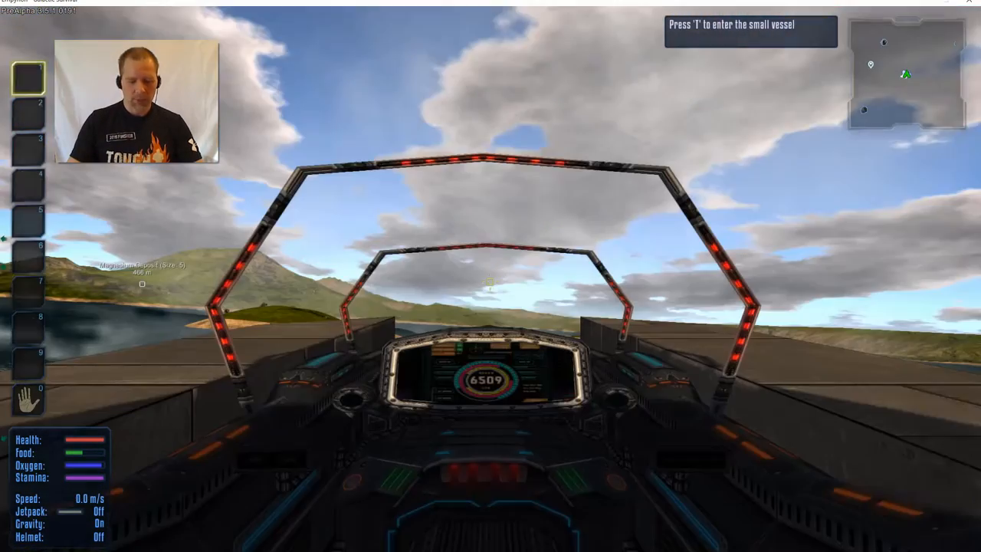
Leave the cockpit to resume building the ship's underside
{"action": "key", "text": "t"}
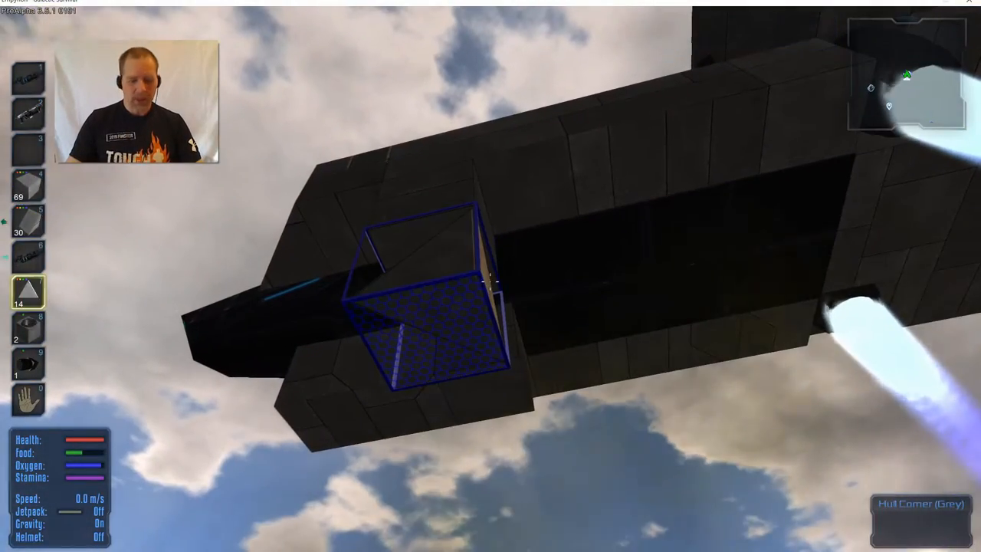
Open the player inventory beneath the hovering ship
{"action": "key", "text": "i"}
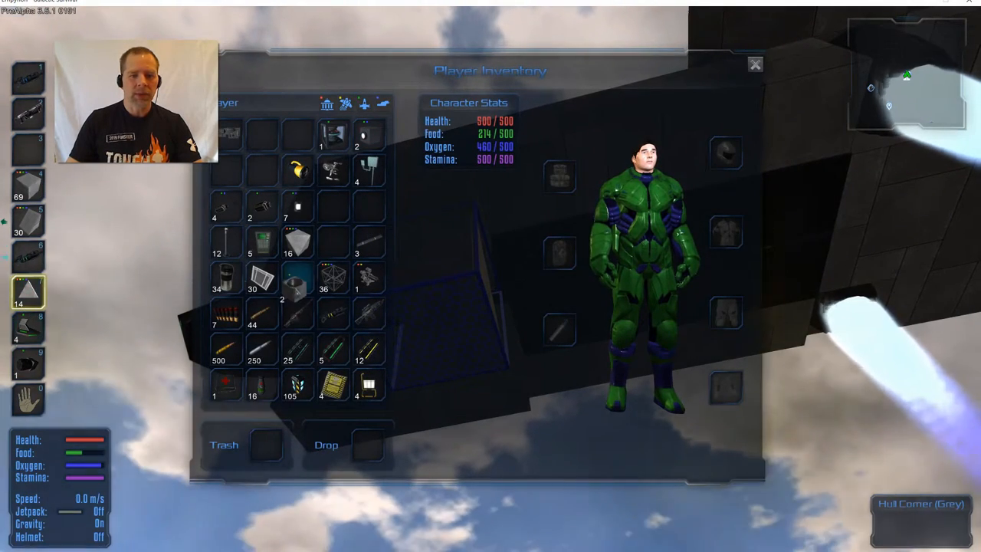
{"action": "mouse_move", "coordinate": [297, 276]}
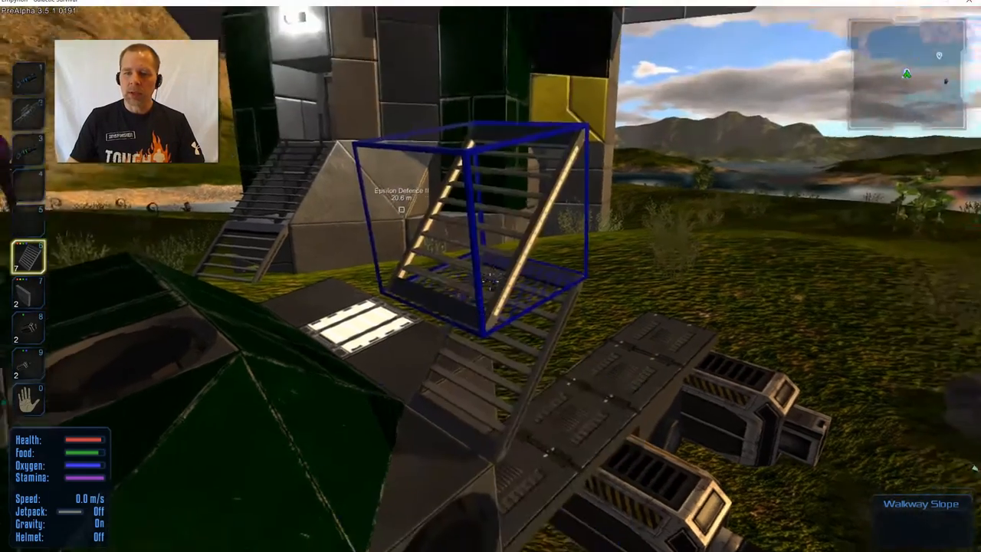
{"action": "mouse_move", "coordinate": [490, 276]}
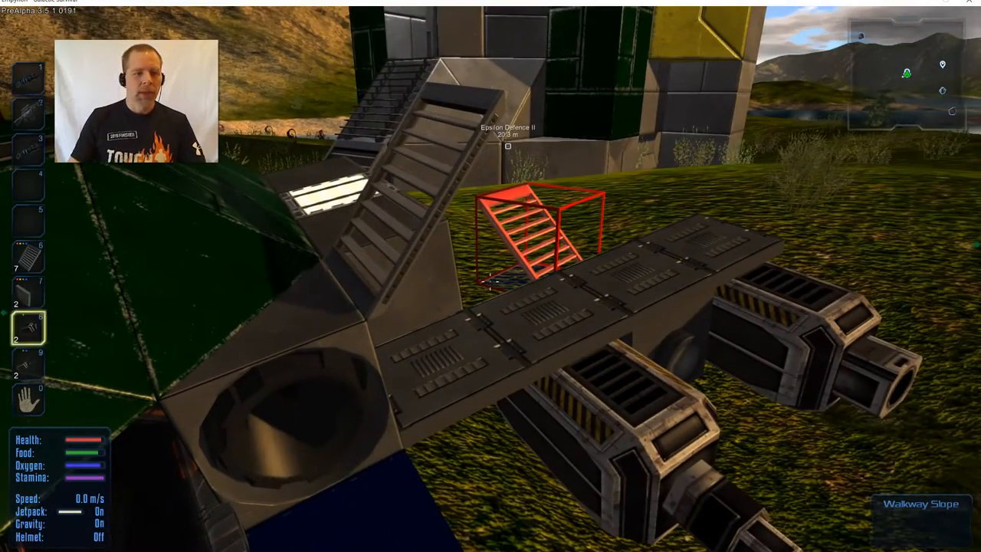
Switch to truss blocks for framing above the walkway slope
{"action": "key", "text": "i"}
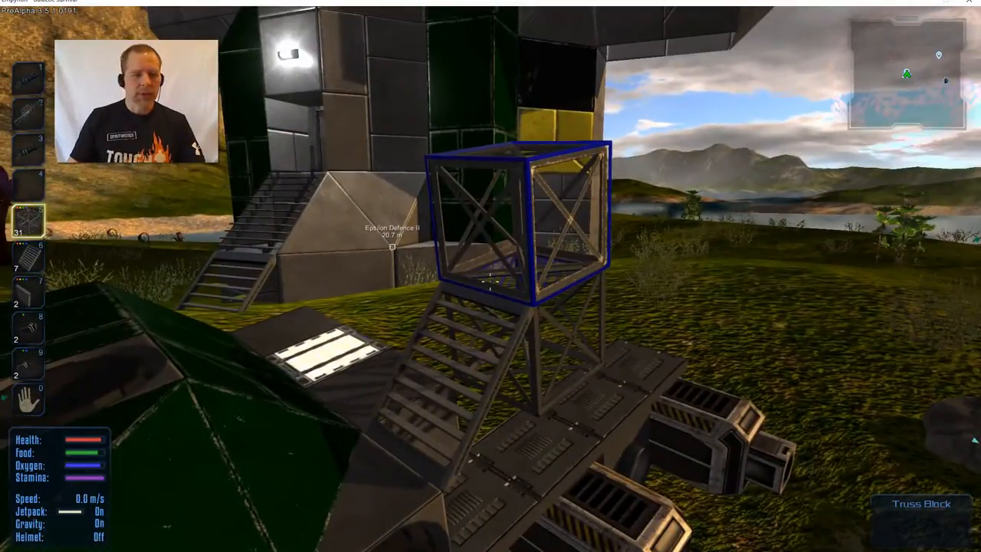
Place another walkway slope atop the existing one, cycling hotbar slots 6, 5 and 8
{"action": "key", "text": "6"}
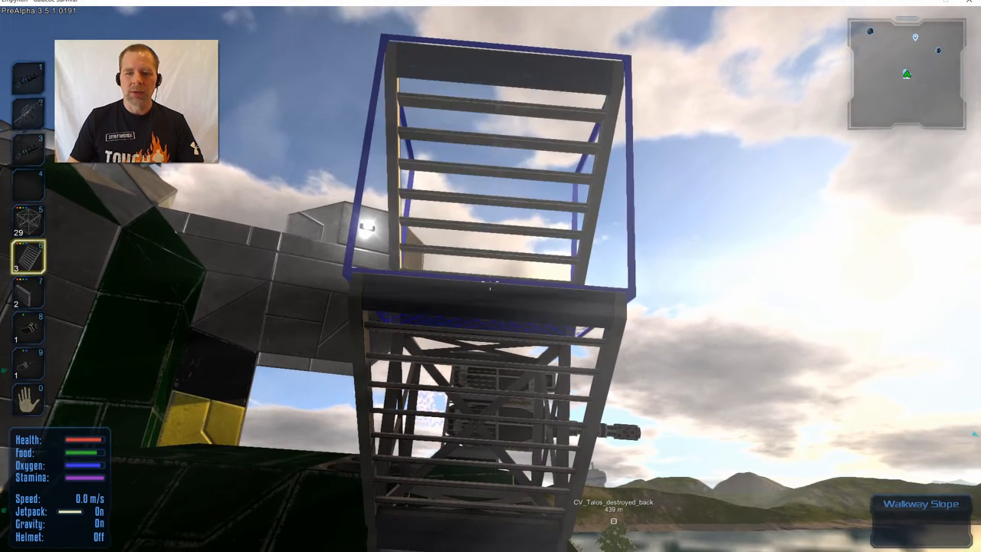
{"action": "key", "text": "5"}
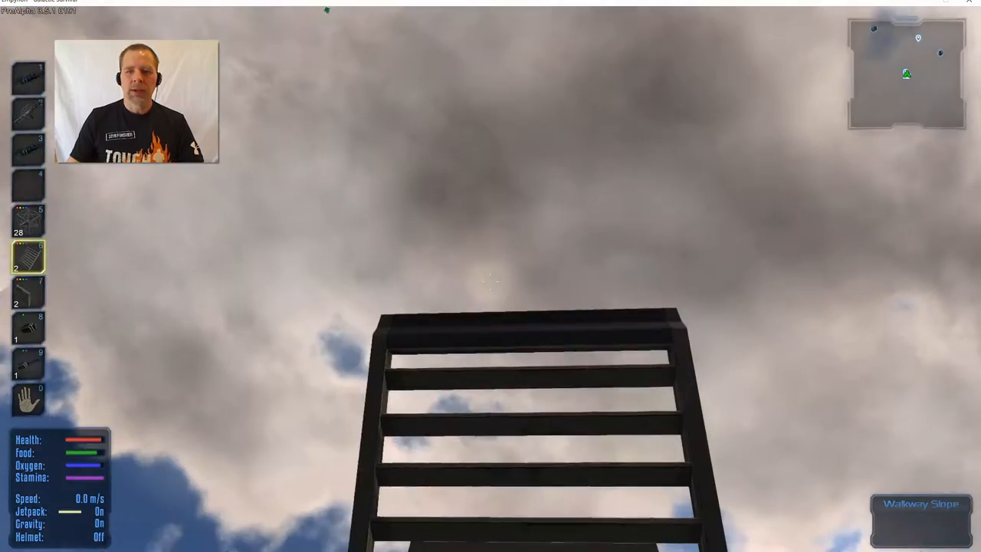
{"action": "key", "text": "8"}
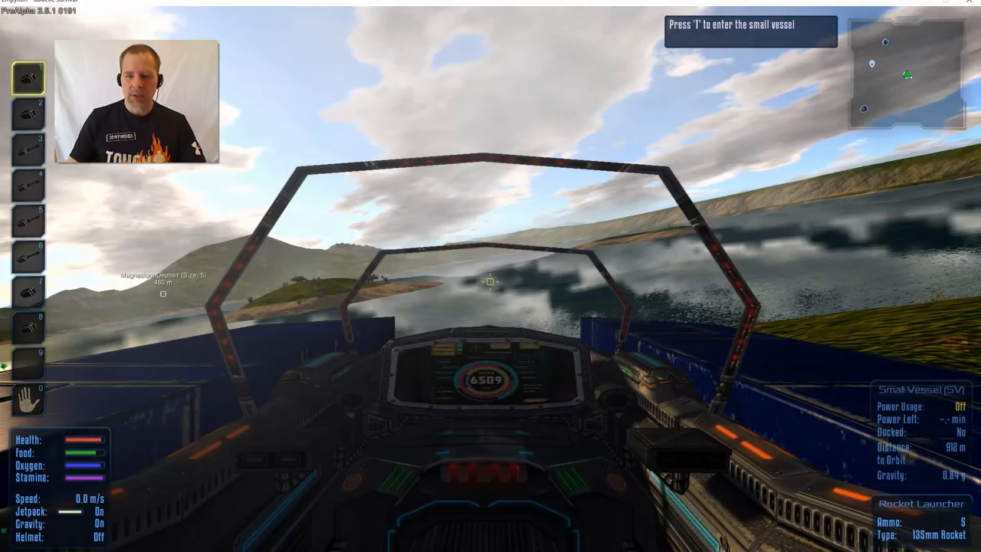
Switch from the vessel cockpit to on foot with the drill
{"action": "key", "text": "t"}
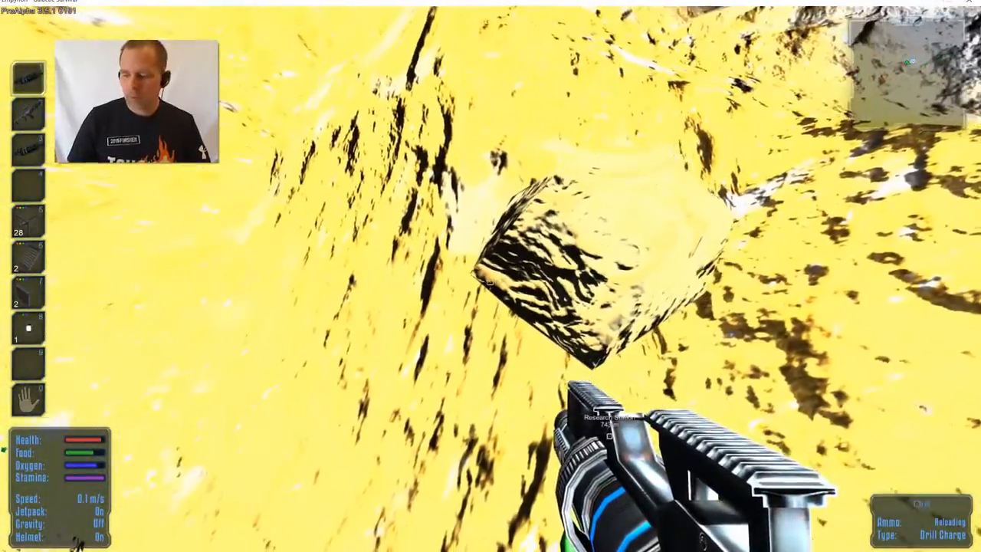
Open the inventory after drilling the yellow ore deposit
{"action": "key", "text": "i"}
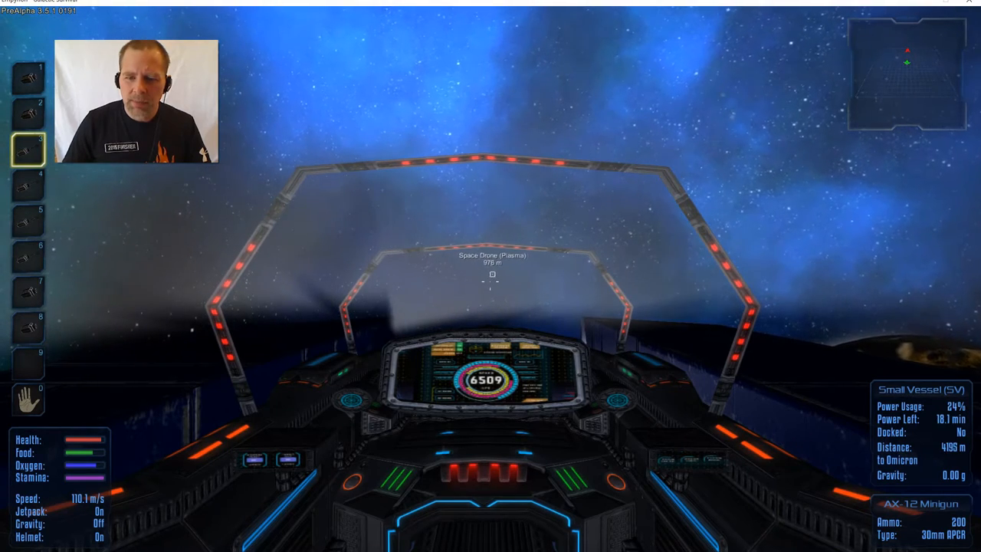
Destroy the plasma space drone with a rocket, then rearm the AX-12 Minigun
{"action": "key", "text": "2"}
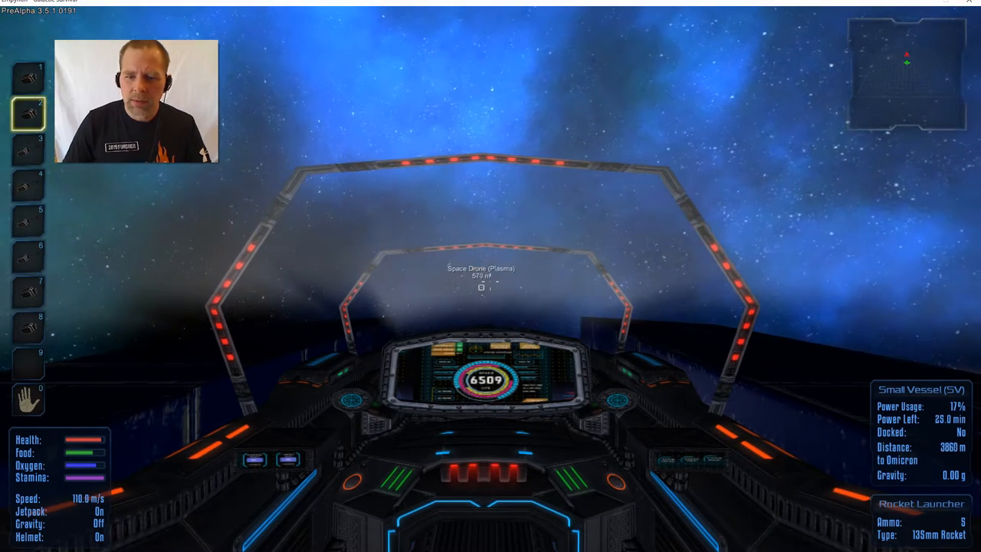
{"action": "left_click", "coordinate": [482, 288]}
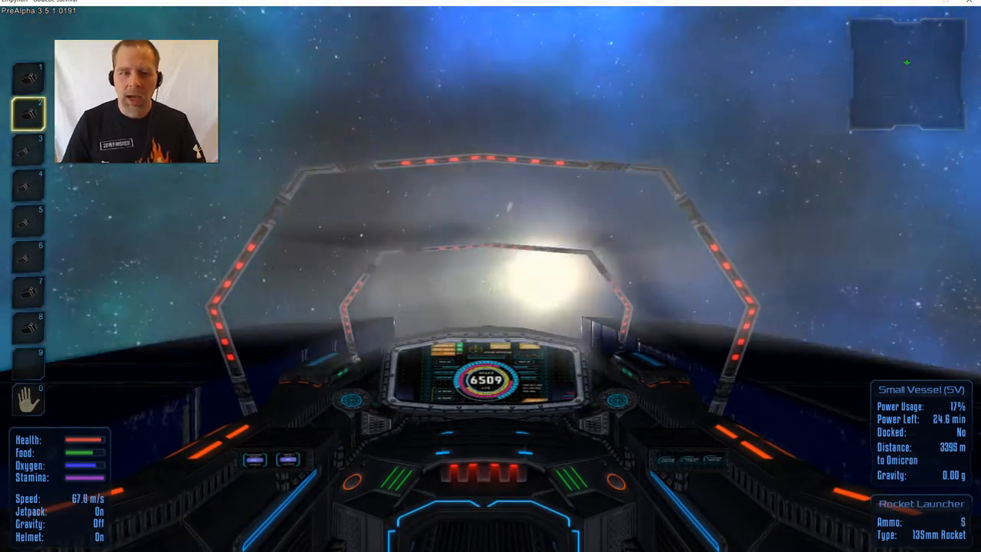
{"action": "key", "text": "3"}
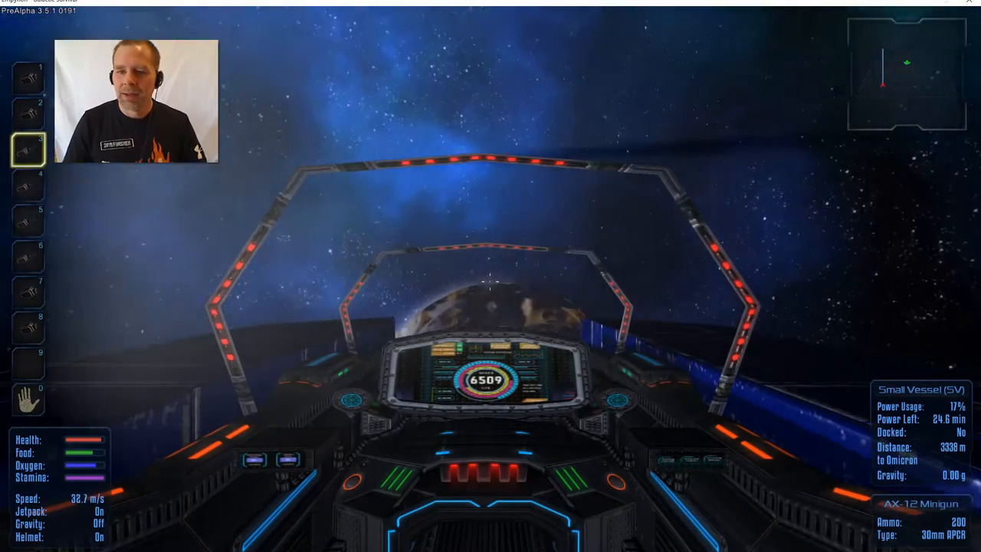